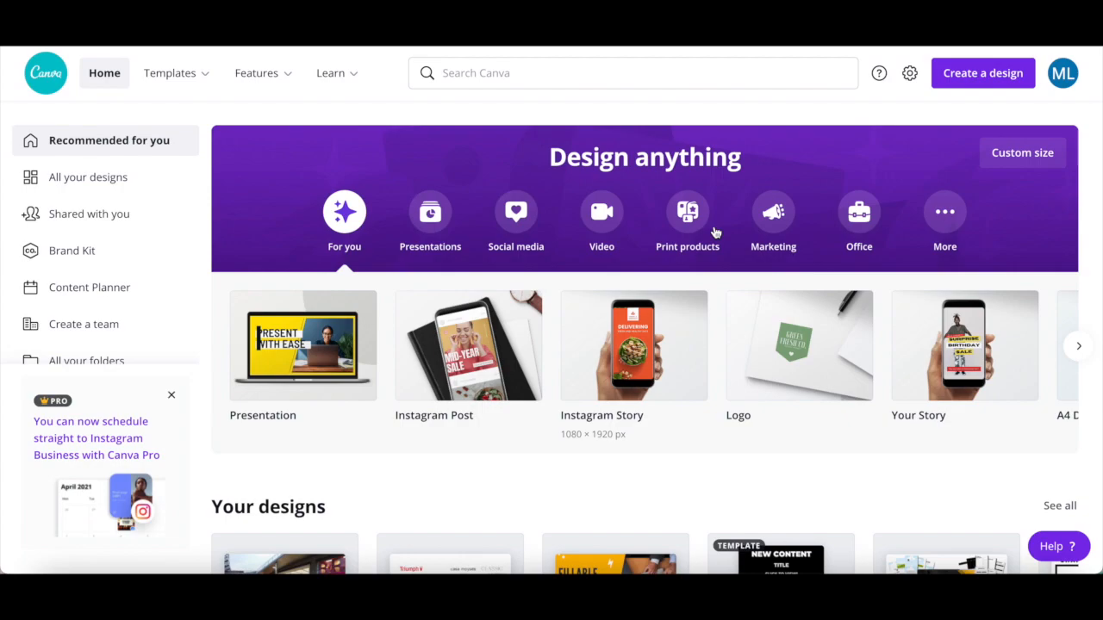
pyautogui.moveTo(619, 302)
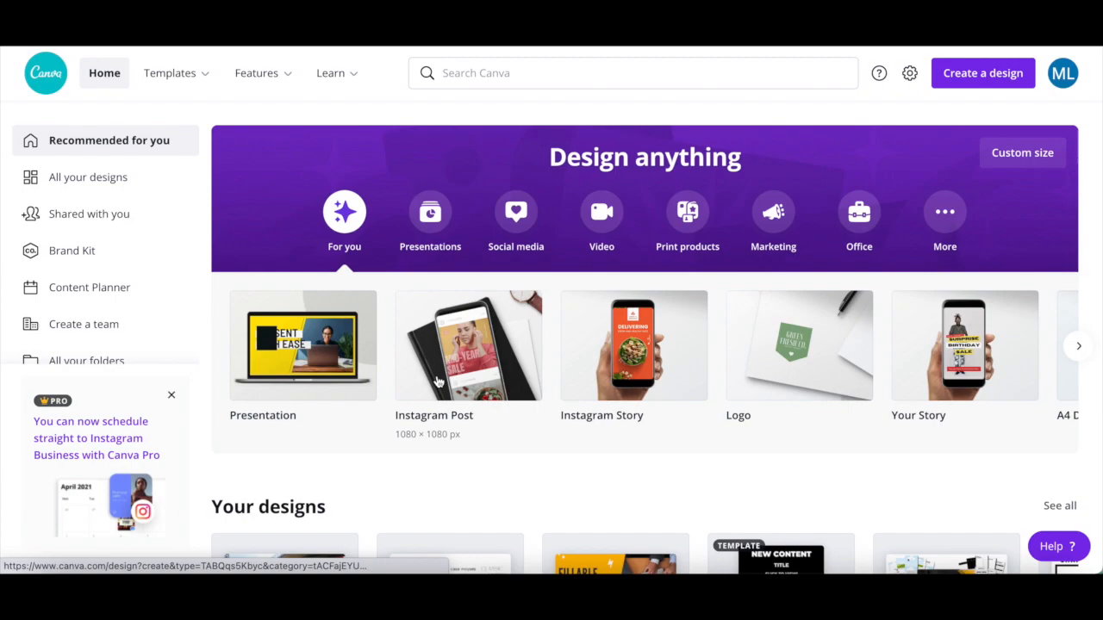
# Start a new blank 1080×1080 Instagram Post design from the home page.
pyautogui.click(468, 345)
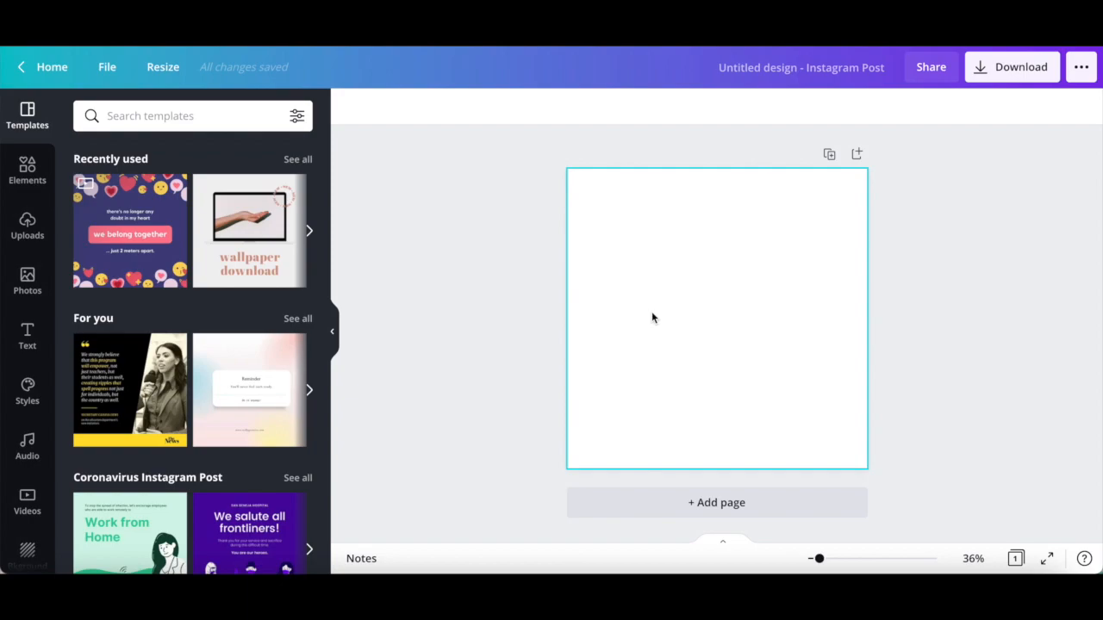
pyautogui.moveTo(861, 300)
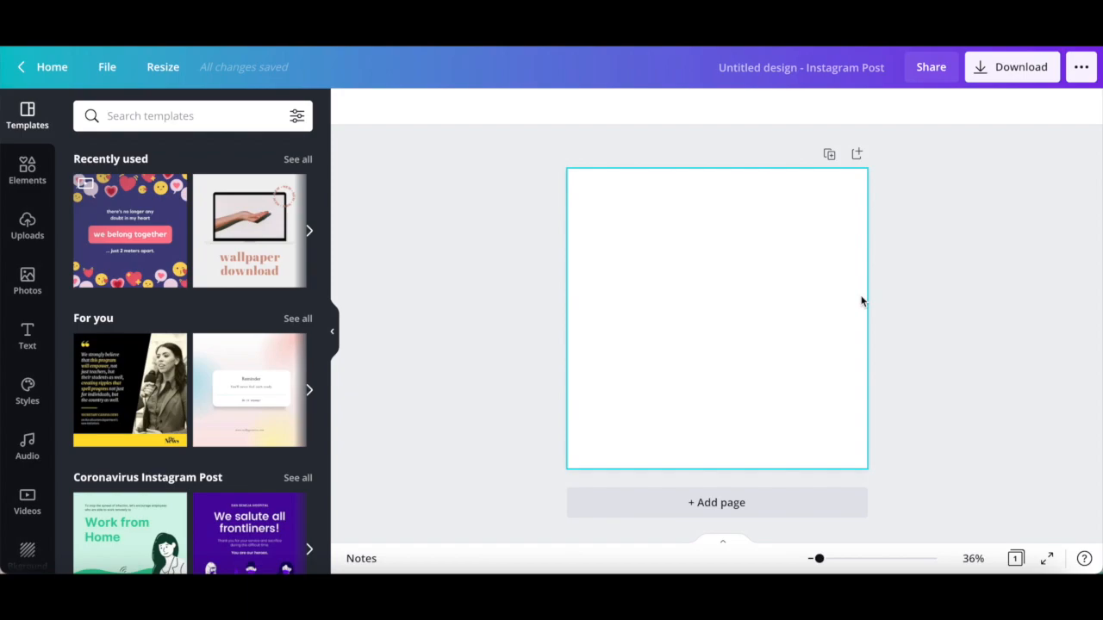
pyautogui.moveTo(750, 352)
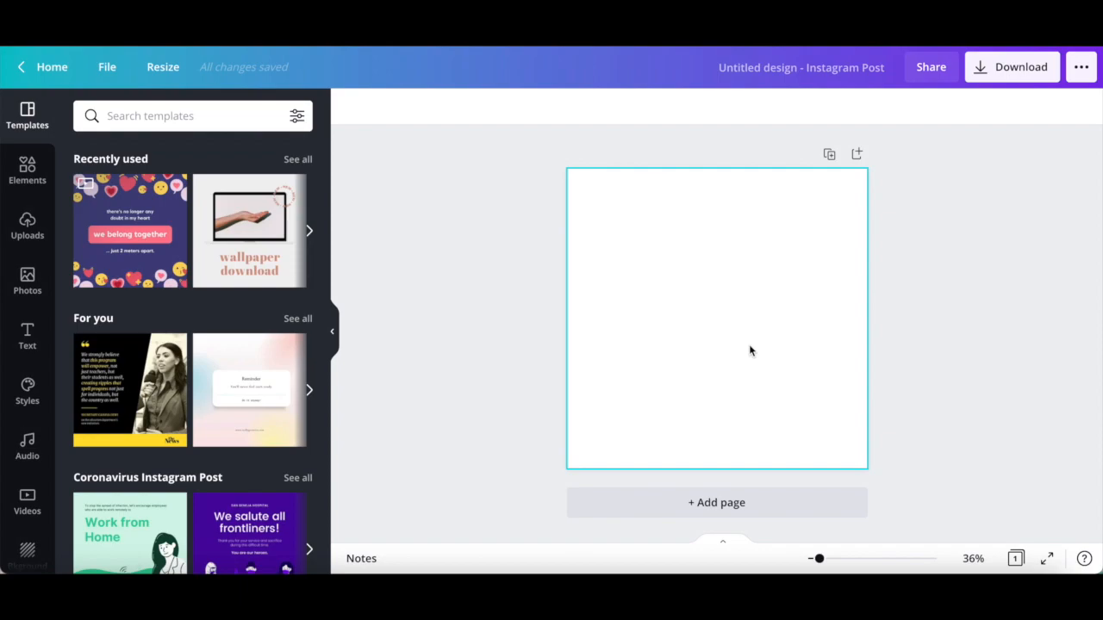
# Add a heading 'Outline Around Text' in Raleway Heavy at size 64, centred on the page.
pyautogui.click(28, 336)
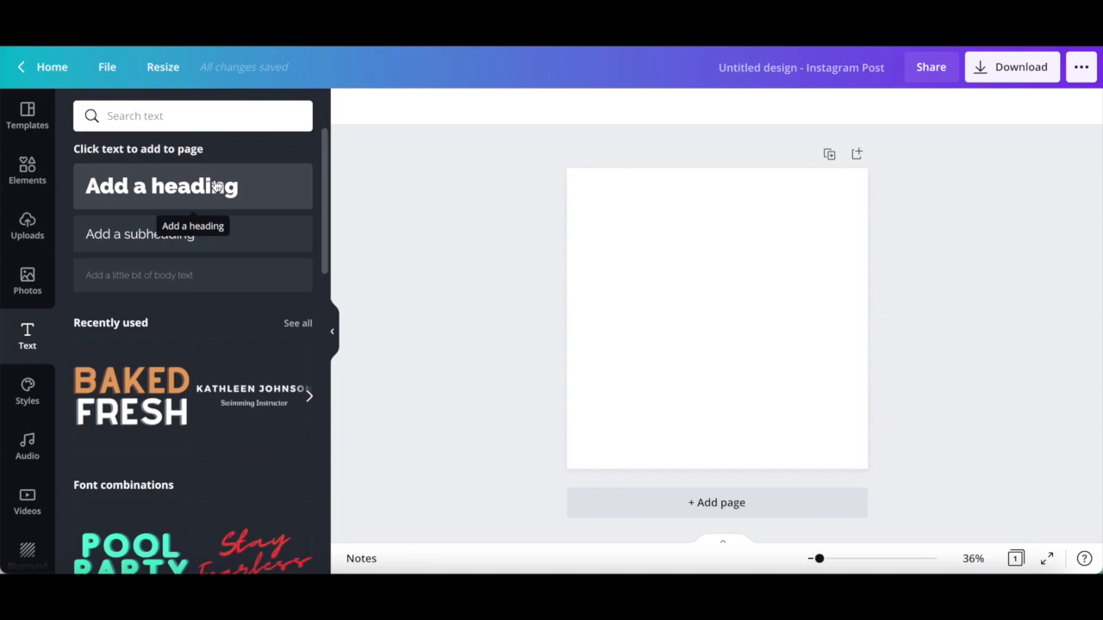
pyautogui.click(162, 186)
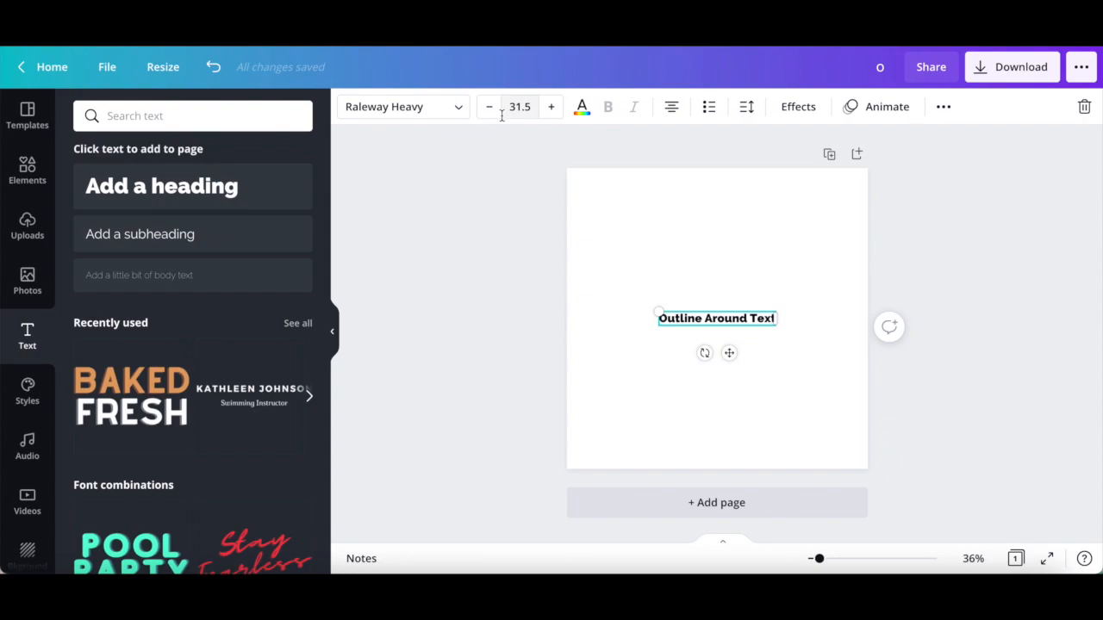
pyautogui.click(384, 107)
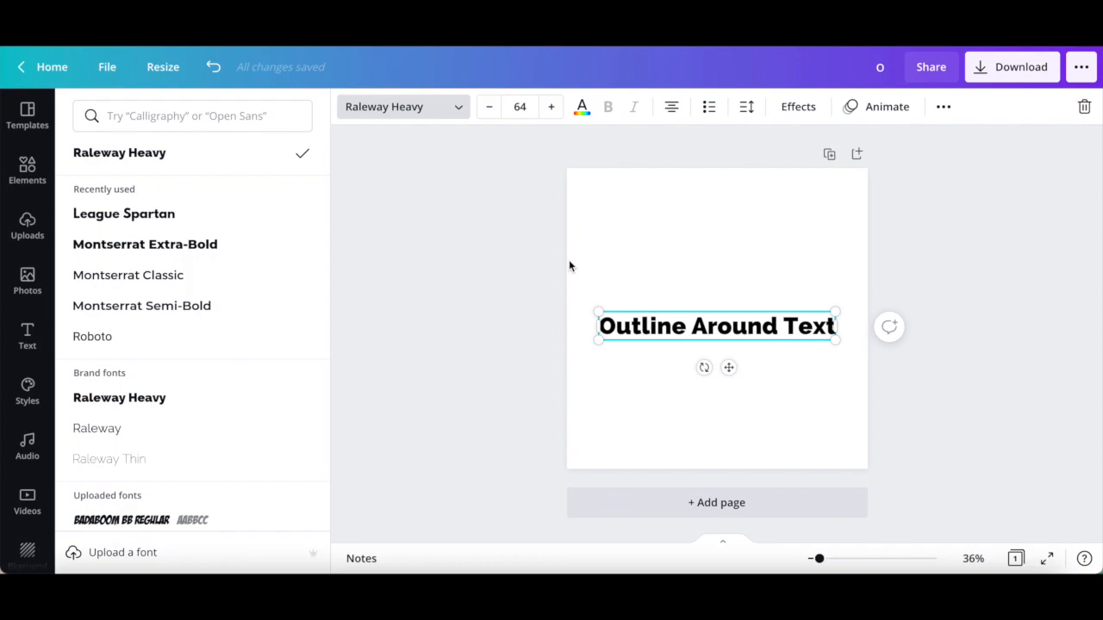
pyautogui.click(27, 336)
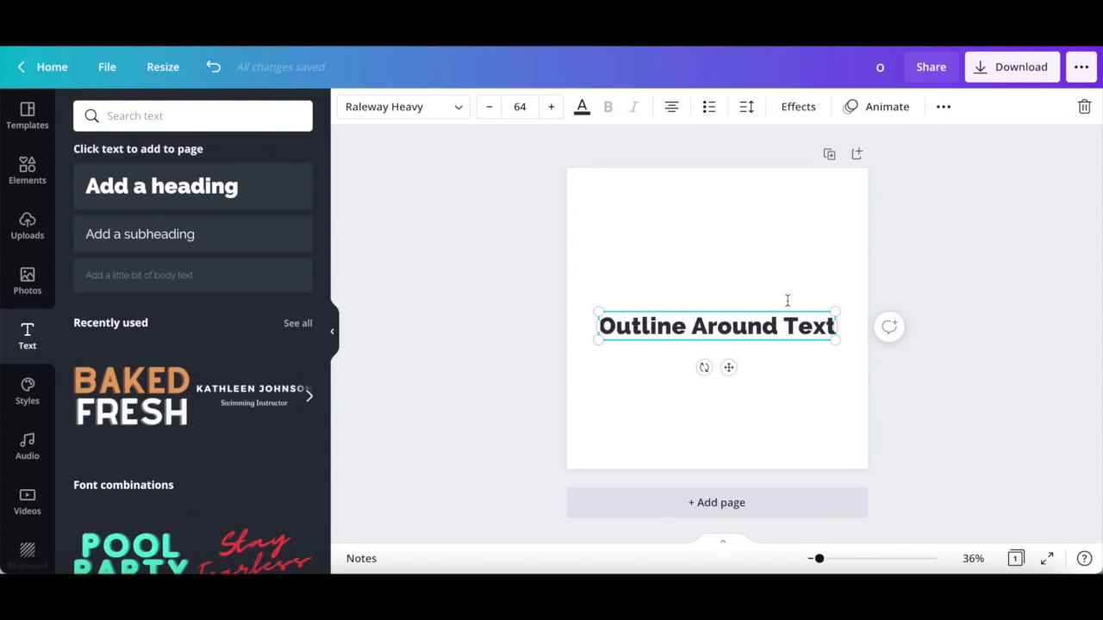
# Duplicate the heading, colour the copy orange and send it behind the dark original.
pyautogui.click(942, 106)
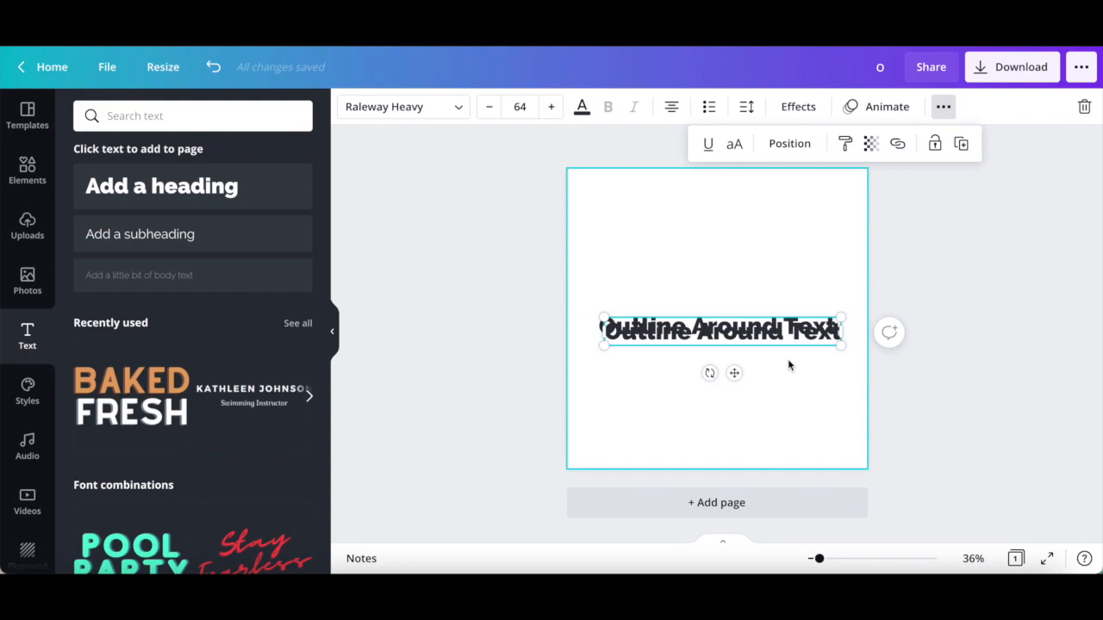
pyautogui.click(583, 107)
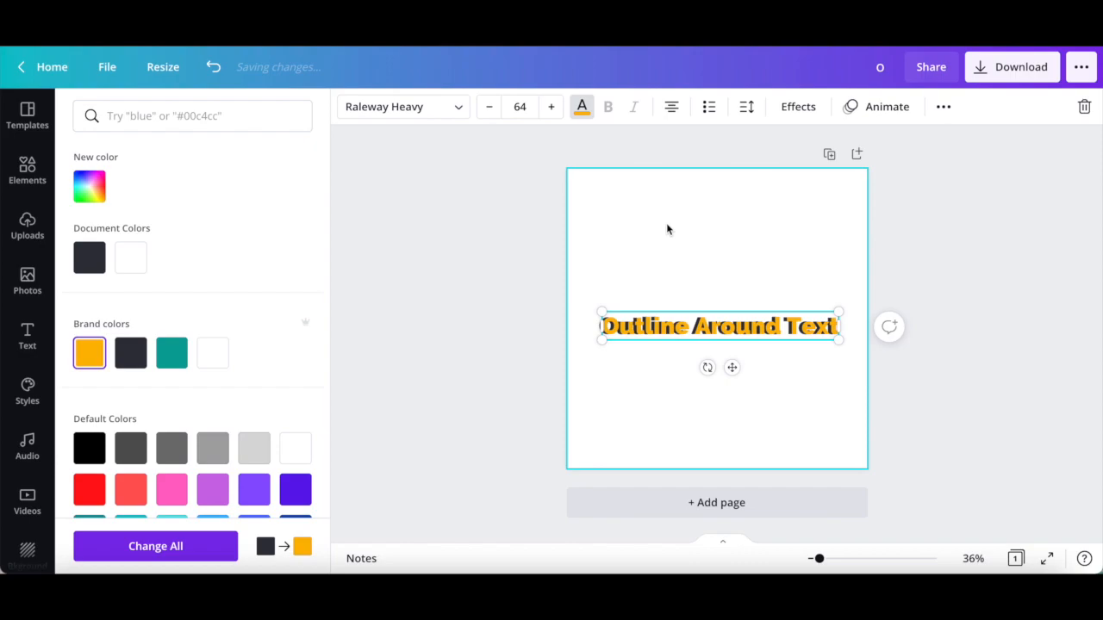
pyautogui.moveTo(748, 292)
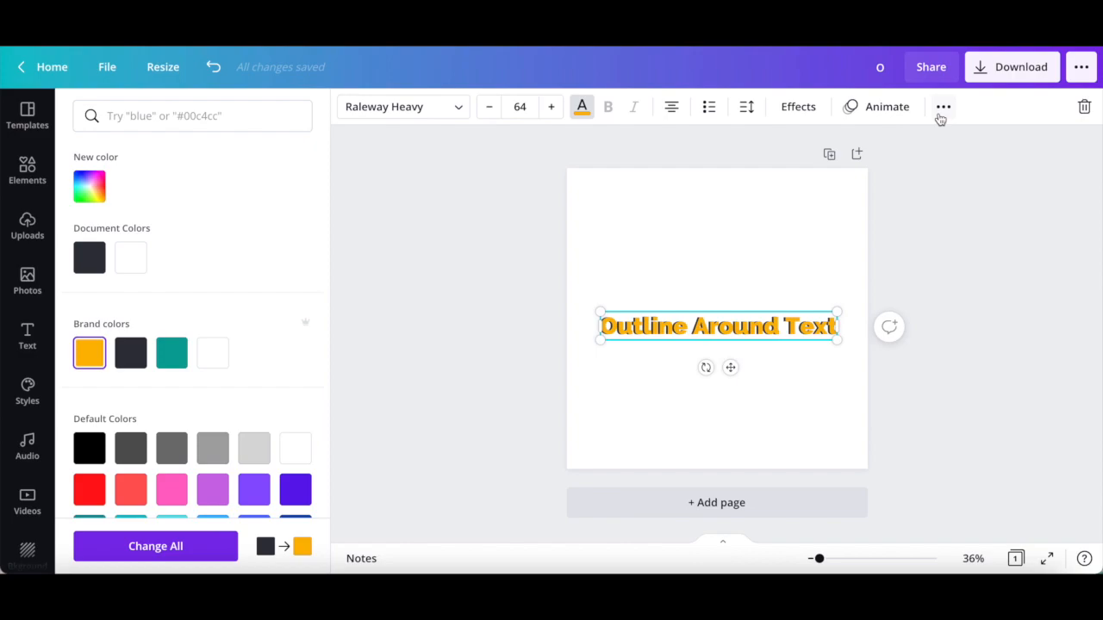
pyautogui.click(943, 106)
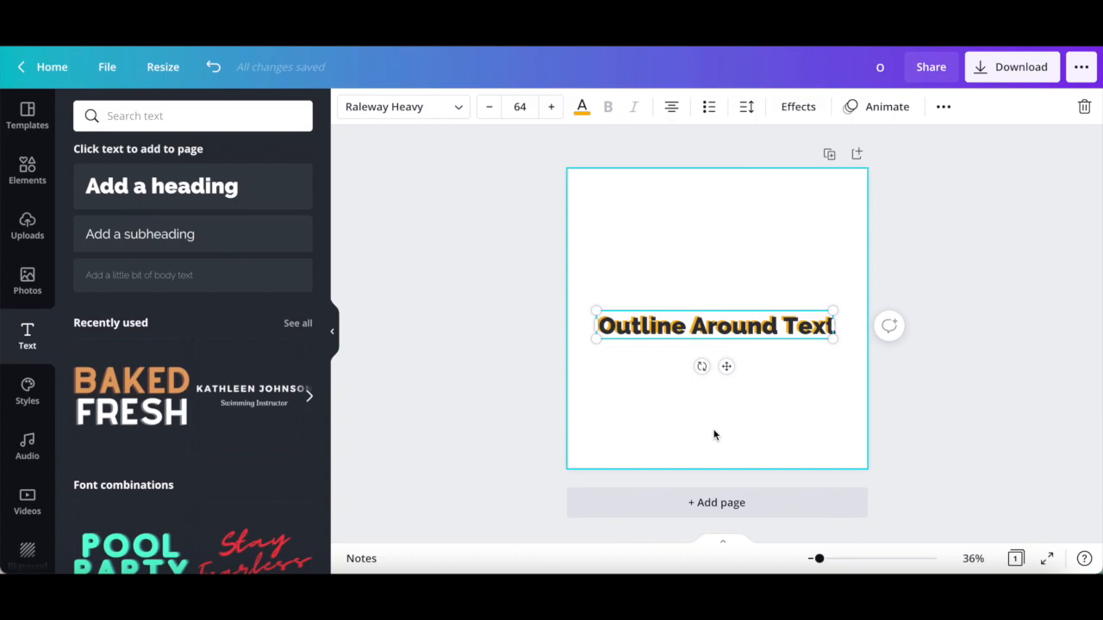
pyautogui.moveTo(833, 257)
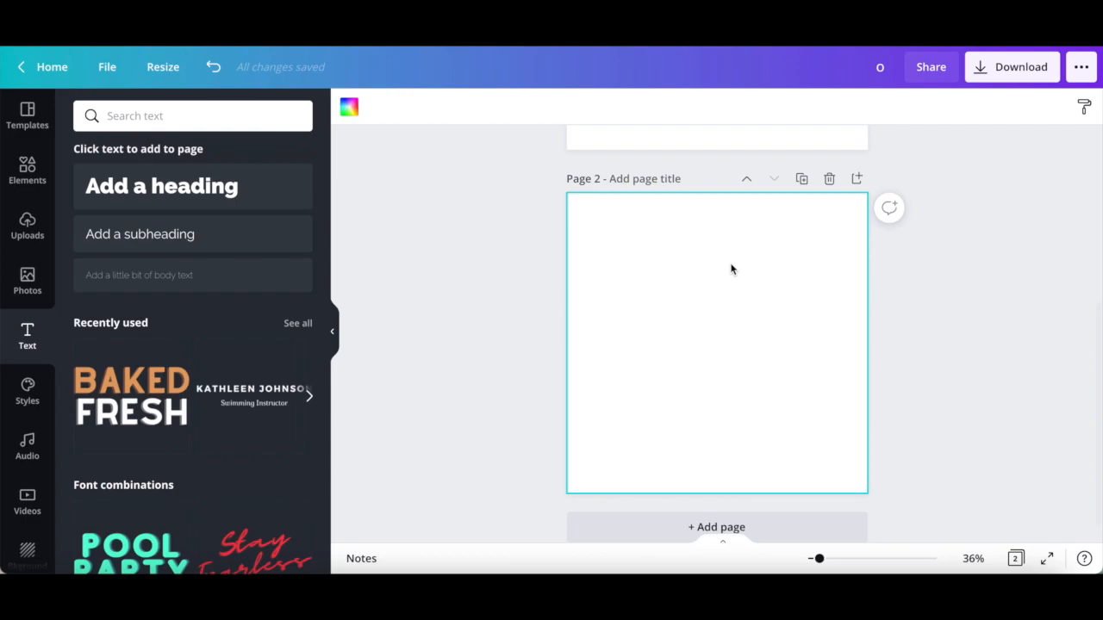
pyautogui.moveTo(658, 313)
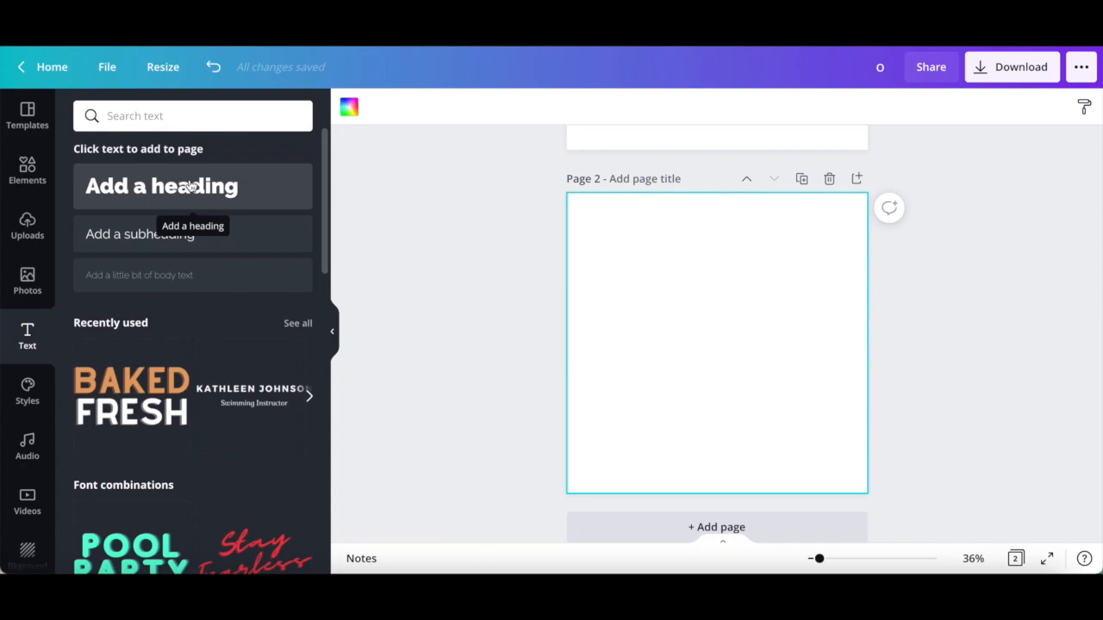
# Add an 'Outline Around Text' heading on page 2 and recolour it teal.
pyautogui.click(162, 186)
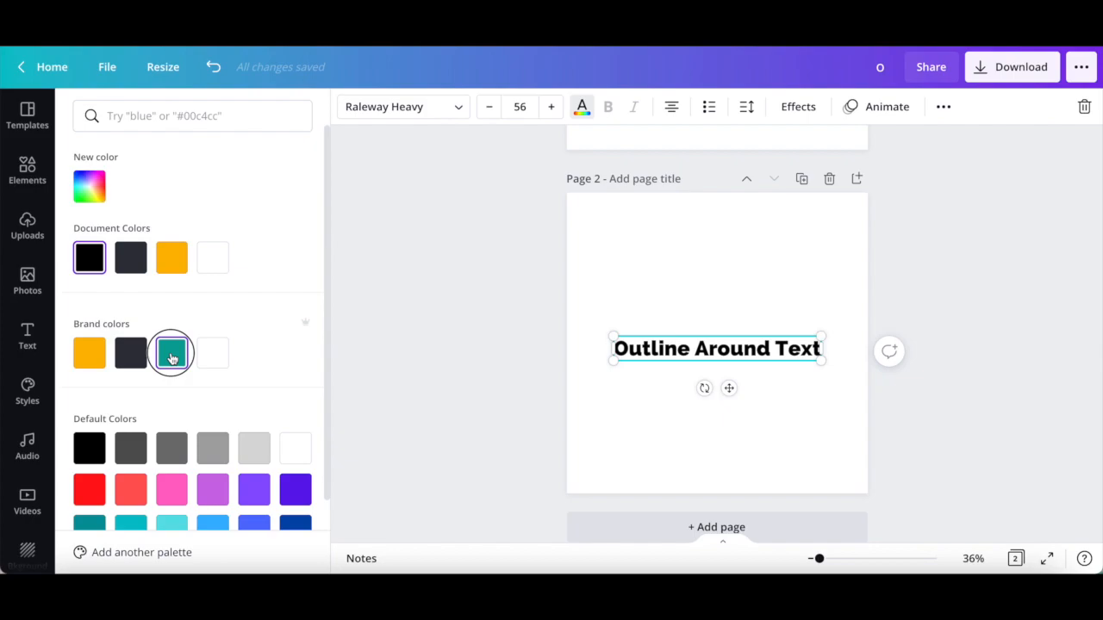
pyautogui.click(173, 352)
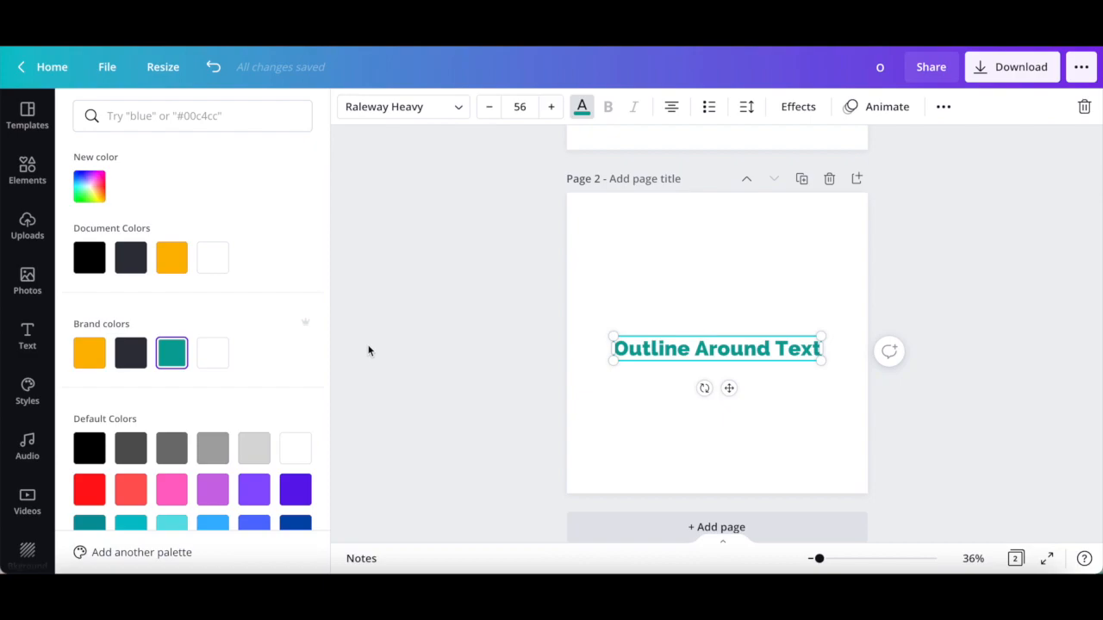
pyautogui.click(943, 107)
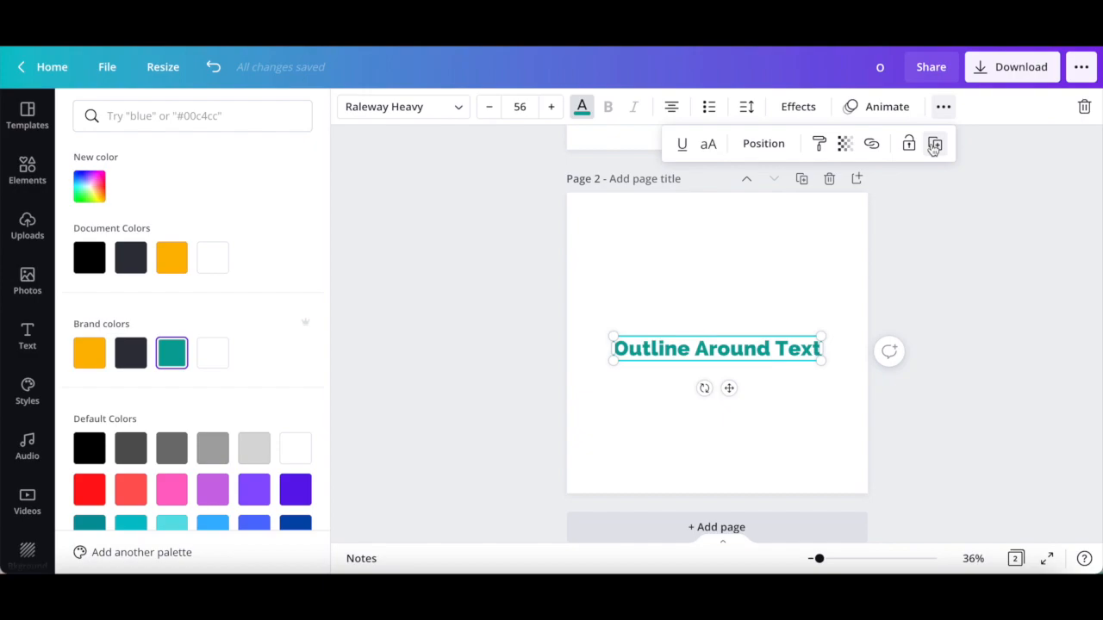
# Apply the Splice effect to the teal heading from the Effects panel.
pyautogui.click(796, 107)
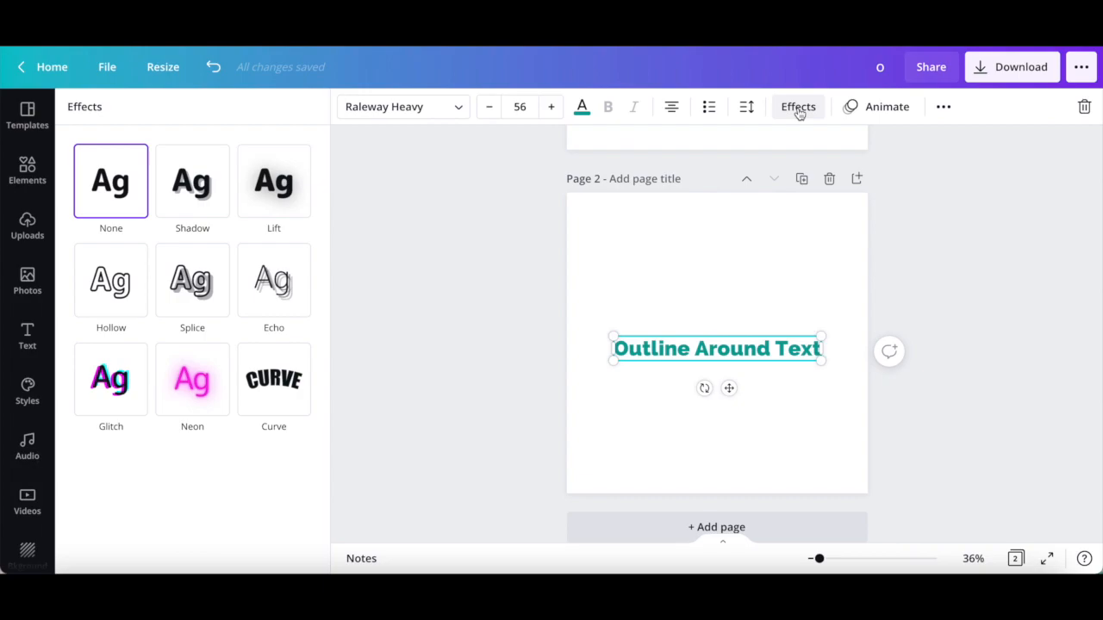
pyautogui.click(193, 279)
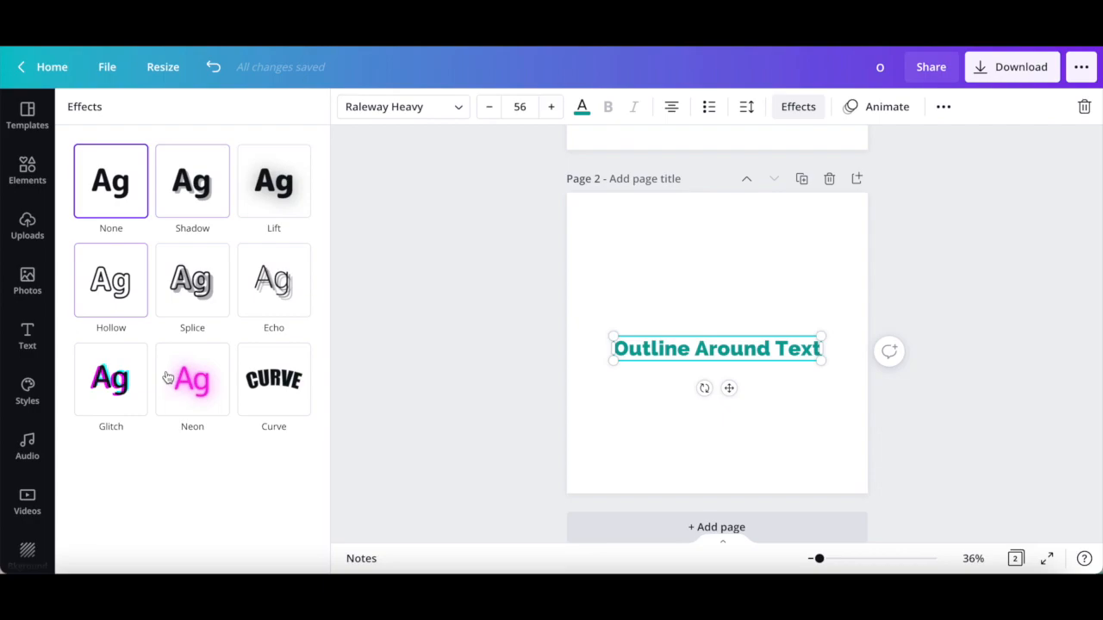
pyautogui.click(193, 280)
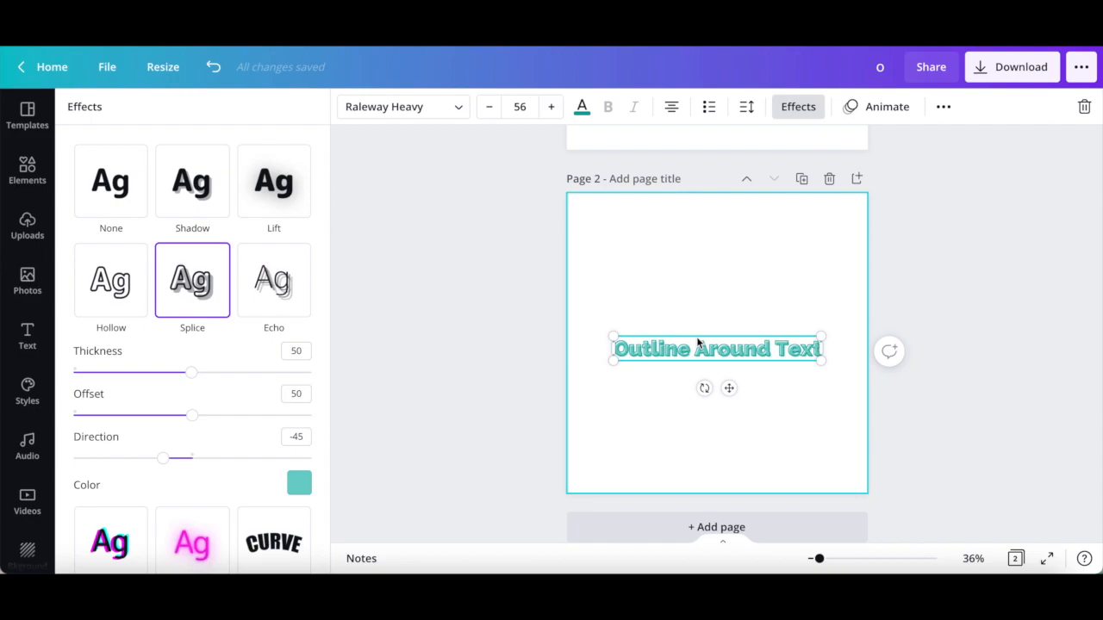
# Add a second 'Outline Around Text' line in orange Raleway at size 72 below the first.
pyautogui.click(28, 336)
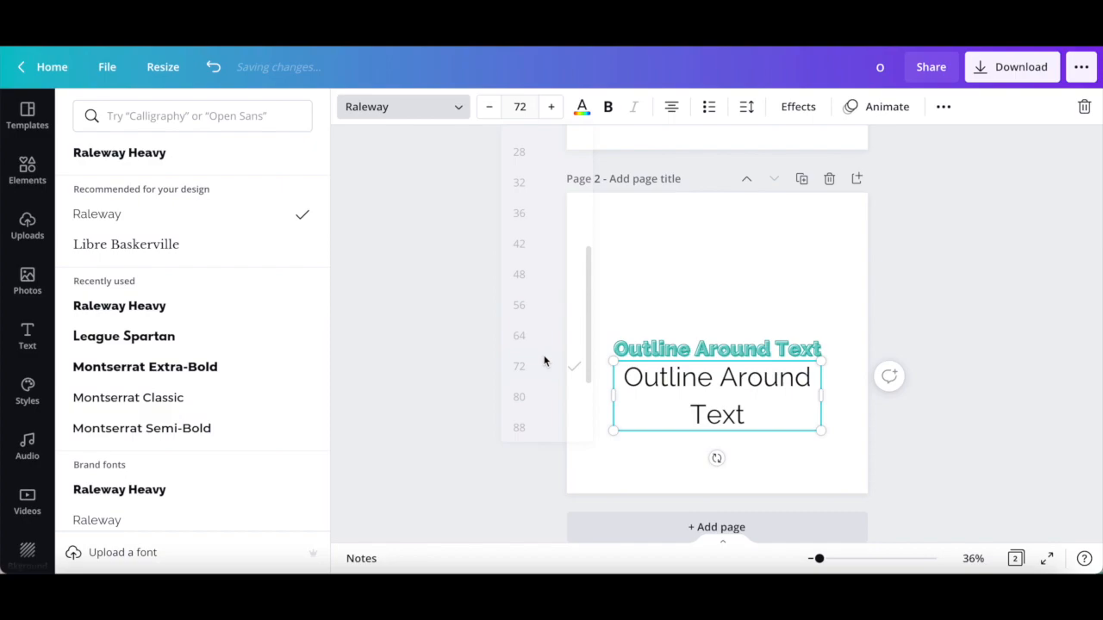
pyautogui.click(212, 257)
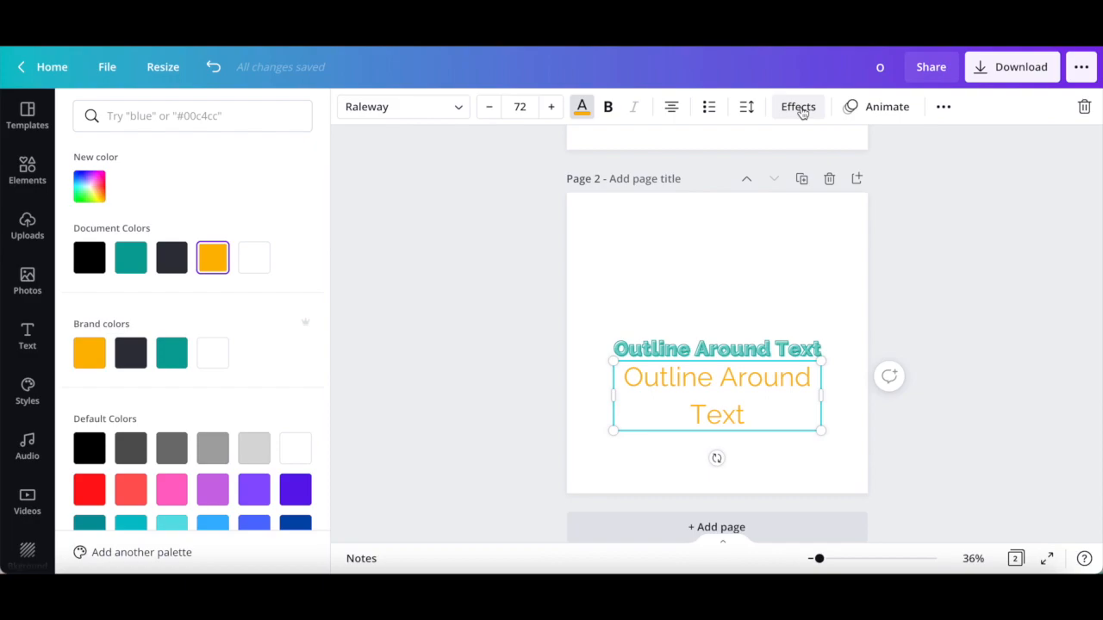
# Give the orange line the Echo effect, then return to the templates.
pyautogui.click(796, 107)
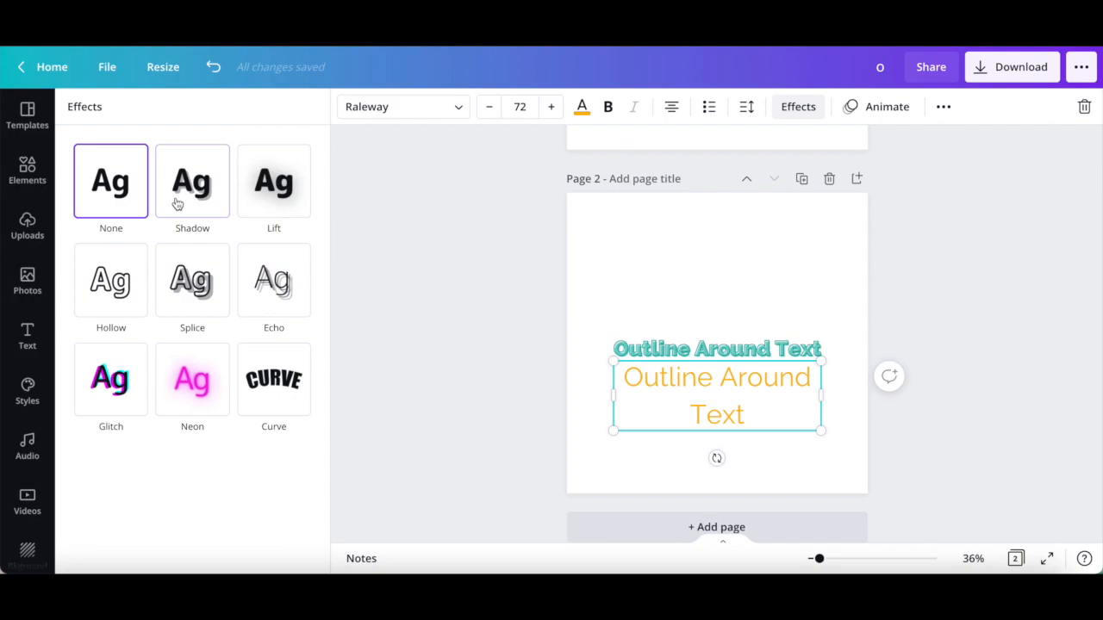
pyautogui.click(272, 279)
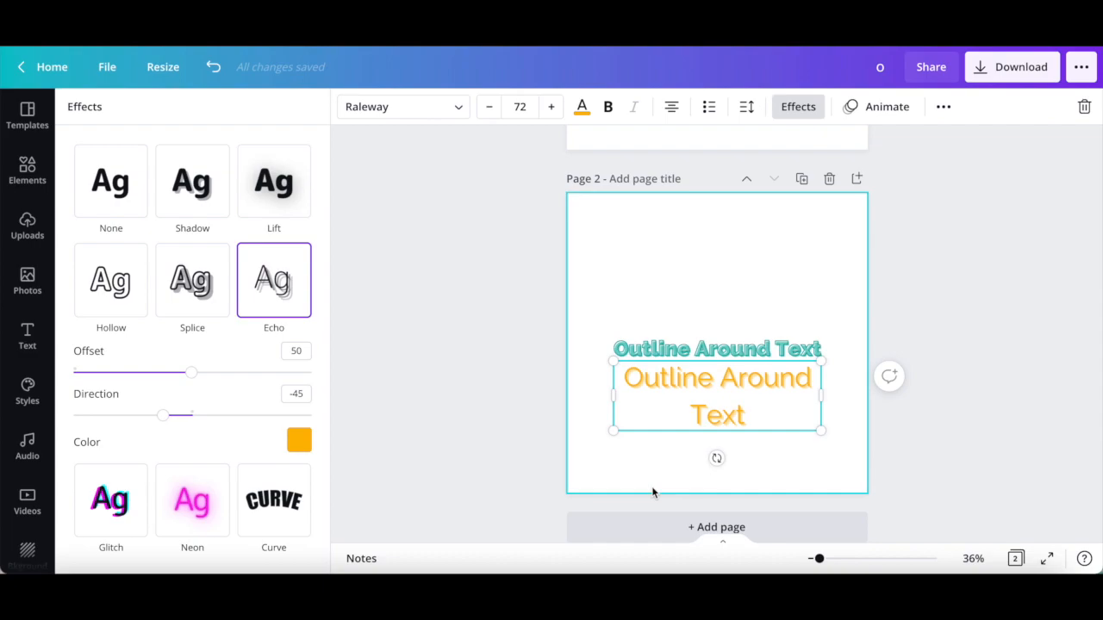
pyautogui.moveTo(693, 255)
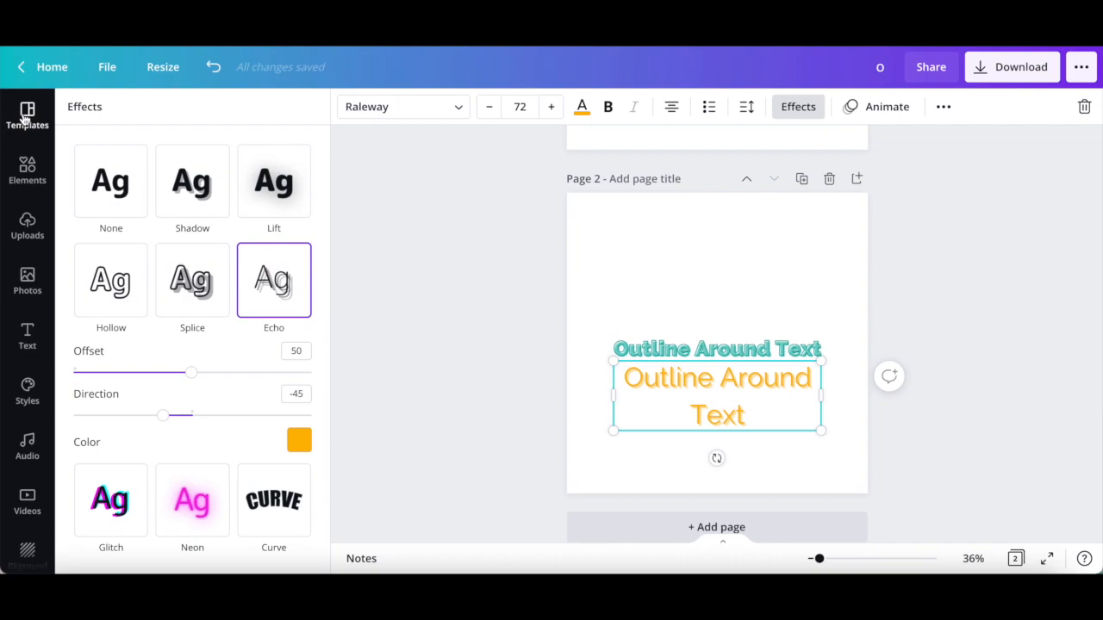
pyautogui.click(27, 117)
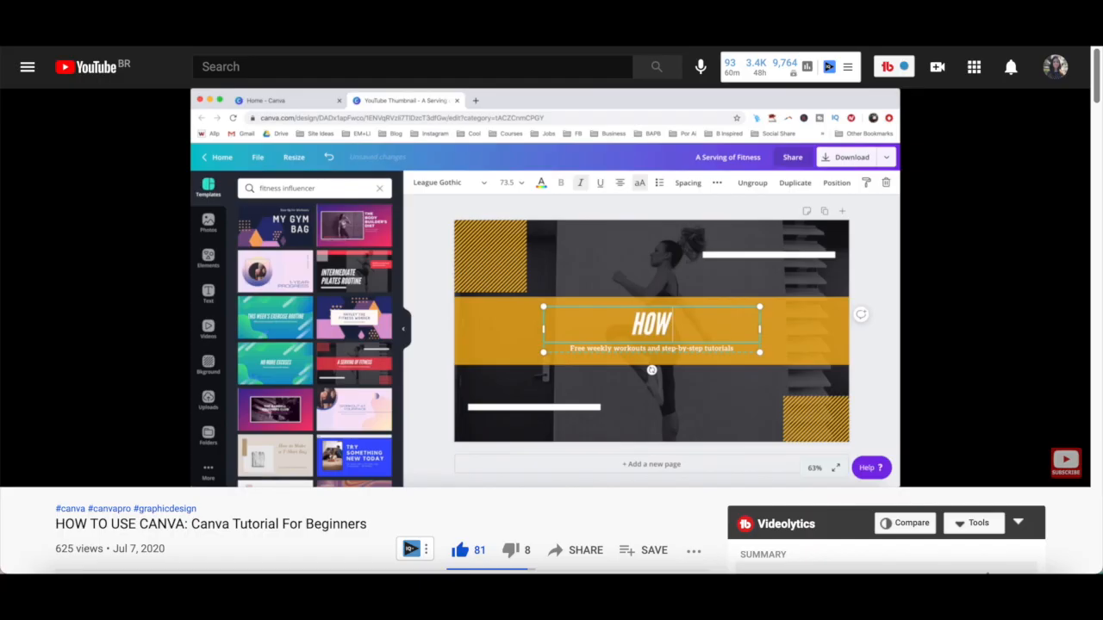
pyautogui.click(445, 183)
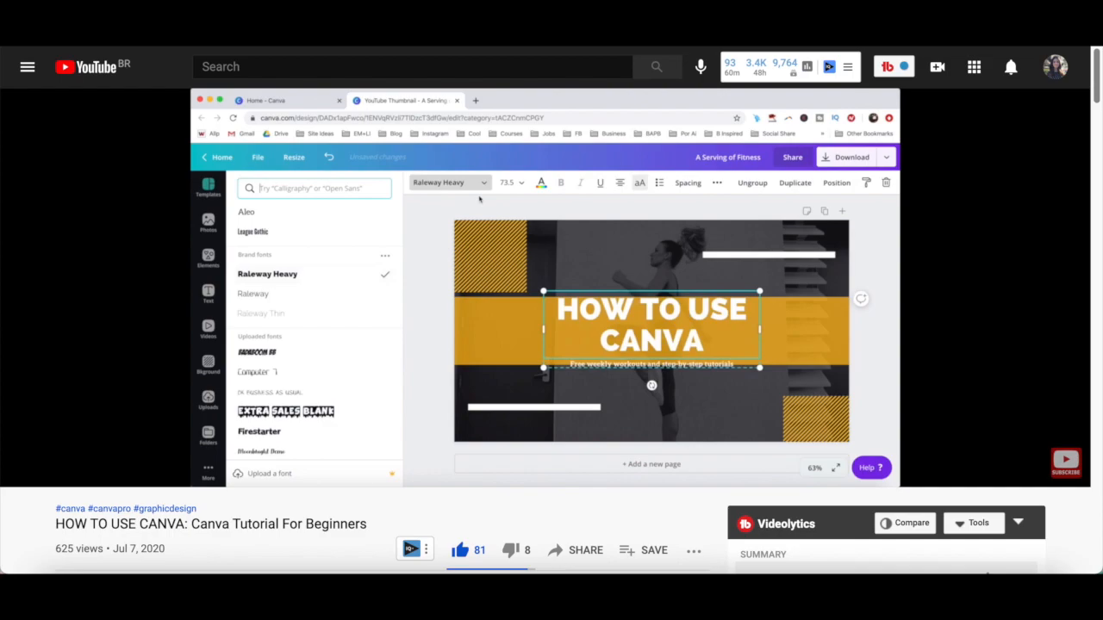
pyautogui.click(542, 182)
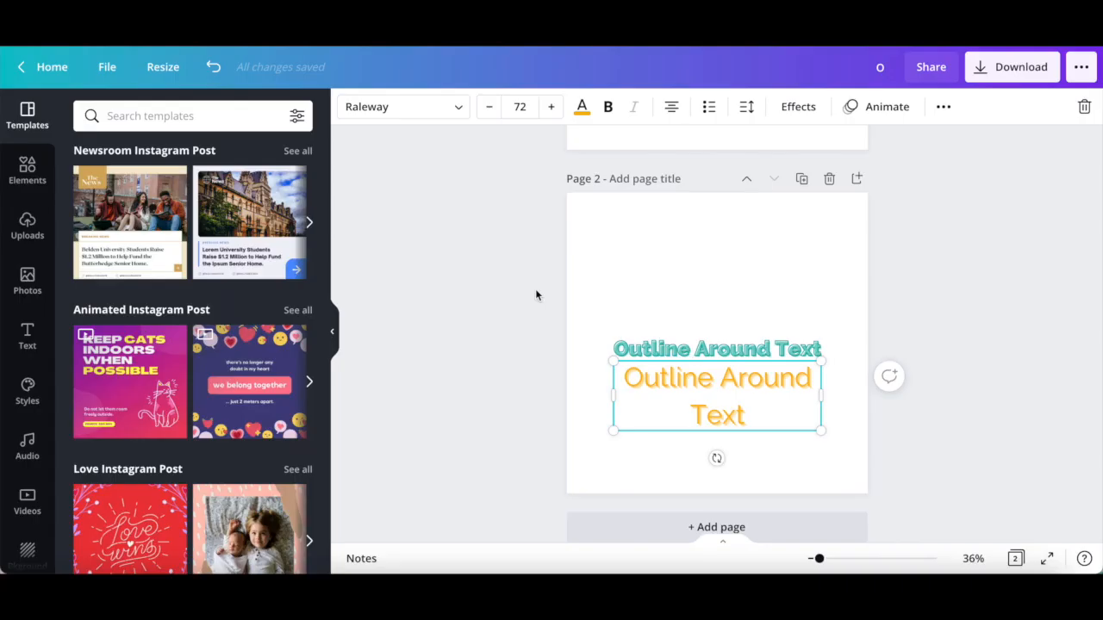
pyautogui.moveTo(817, 361)
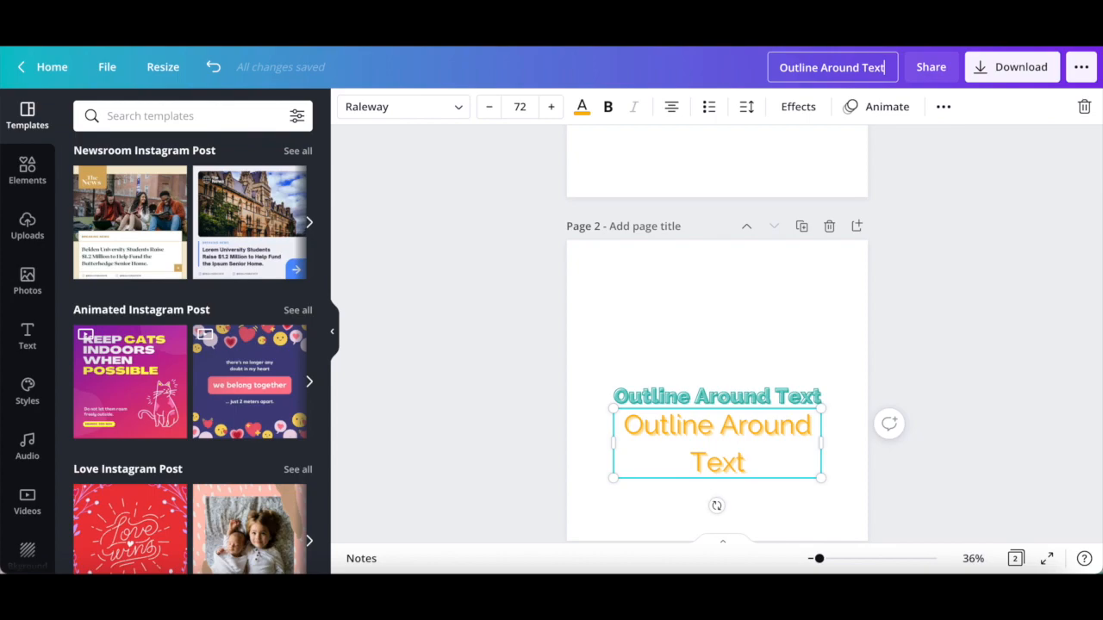
# Name the design 'Outline Around Text' and bring up its download options.
pyautogui.click(1020, 65)
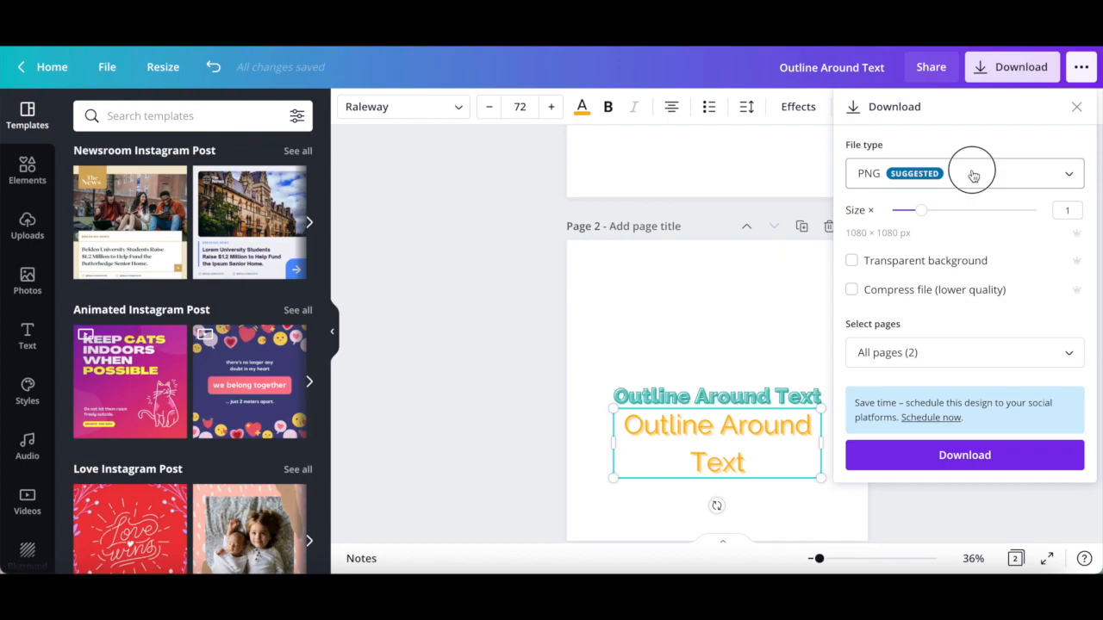
pyautogui.moveTo(675, 421)
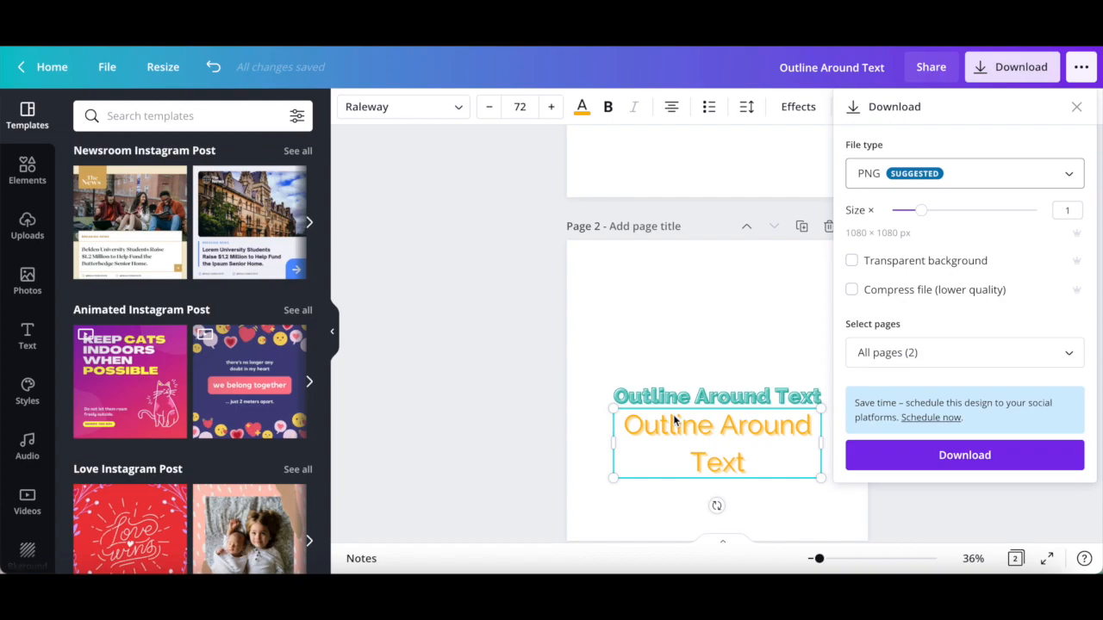
pyautogui.moveTo(894, 270)
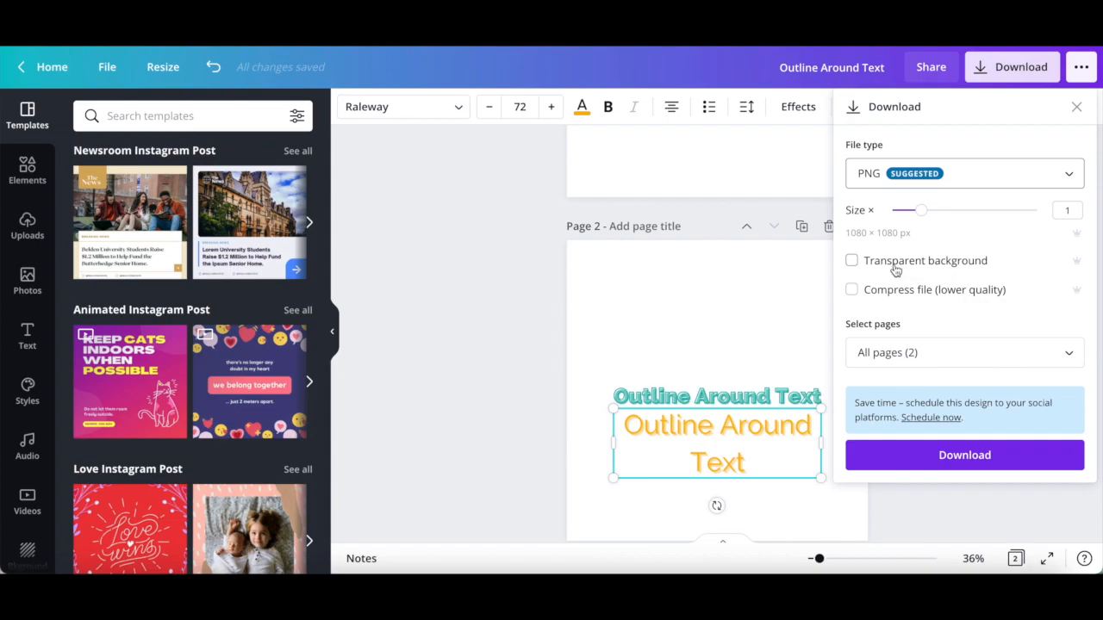
# Keep PNG file type with all pages selected in the download settings.
pyautogui.click(851, 261)
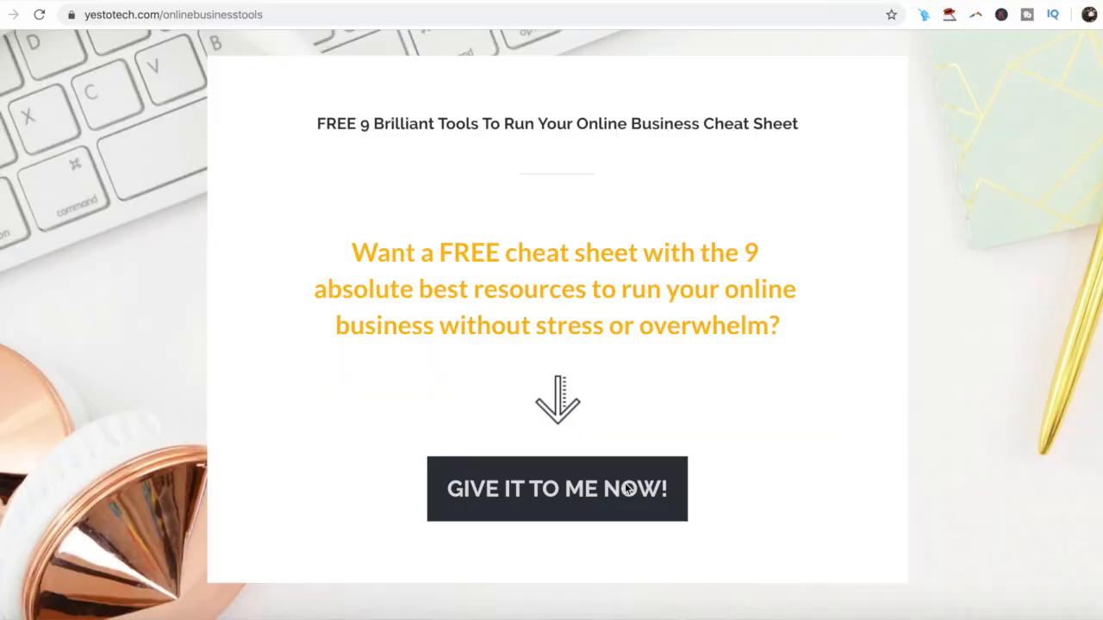
pyautogui.click(557, 489)
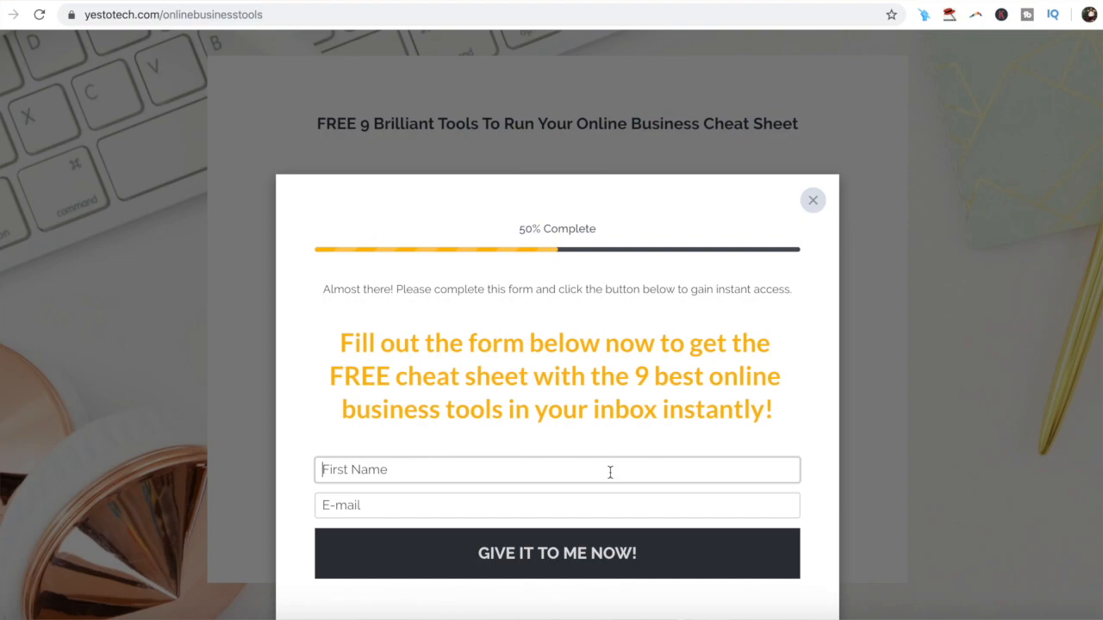
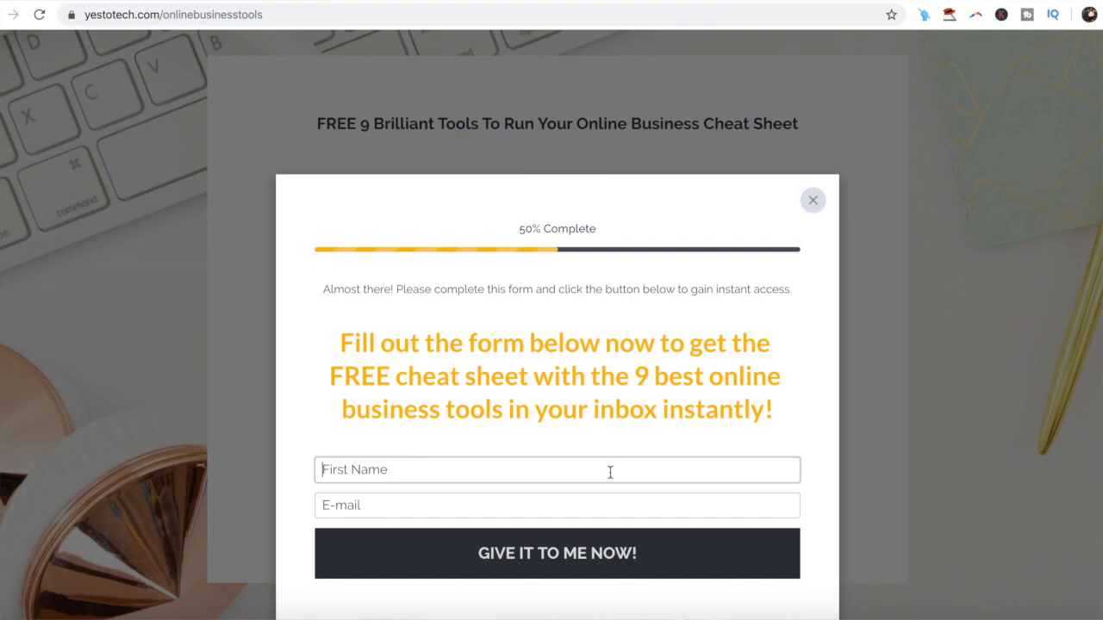